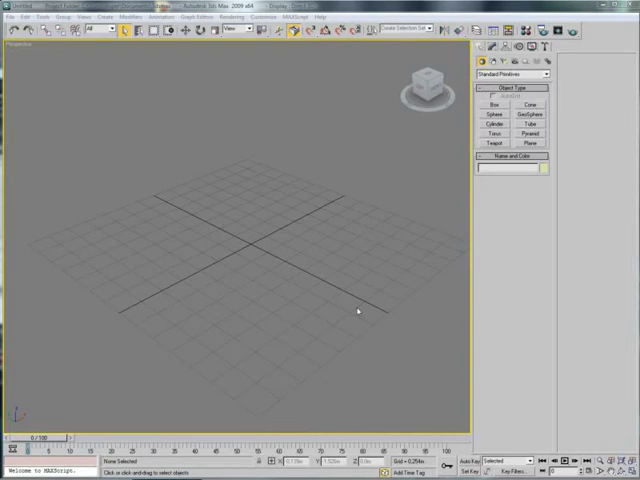
pyautogui.moveTo(342, 310)
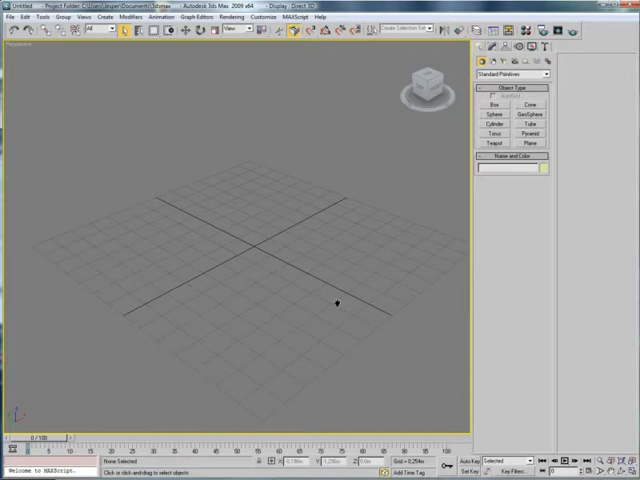
pyautogui.moveTo(336, 304)
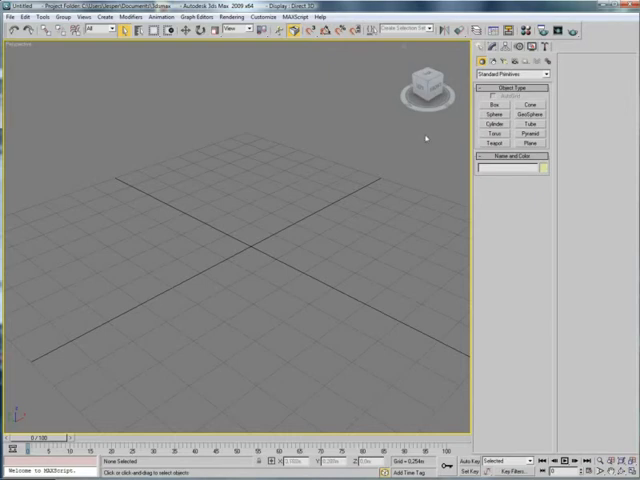
# Lay out a large ground plane, then place a sphere and a teapot on it
pyautogui.click(528, 144)
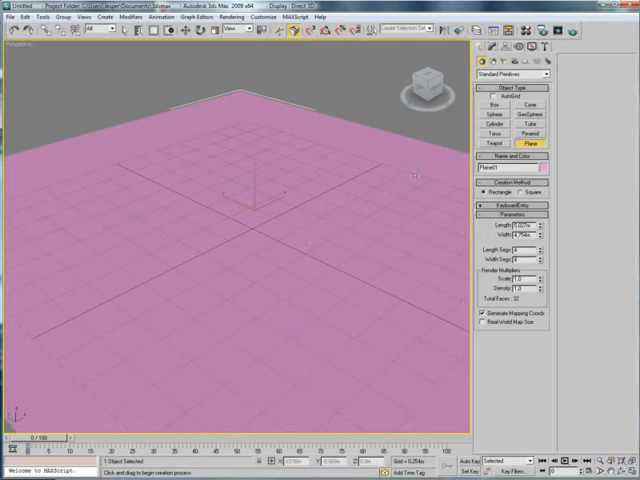
pyautogui.click(496, 114)
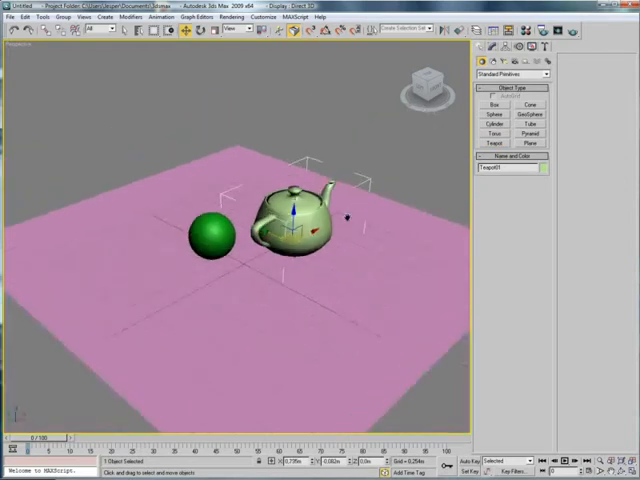
# Place a light above the sphere and teapot and choose its shadow type in General Parameters
pyautogui.click(516, 74)
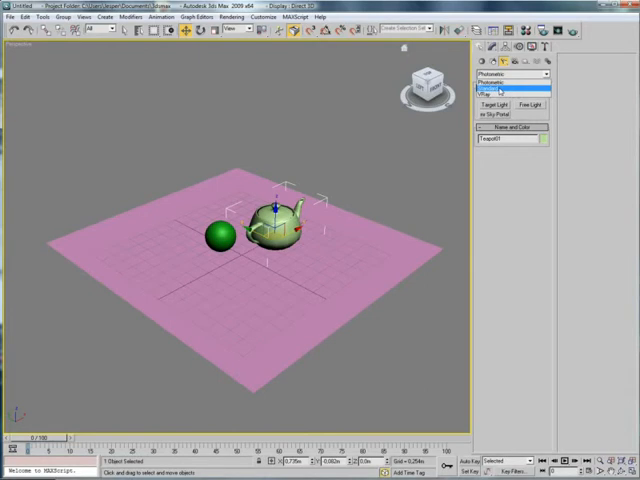
pyautogui.click(510, 74)
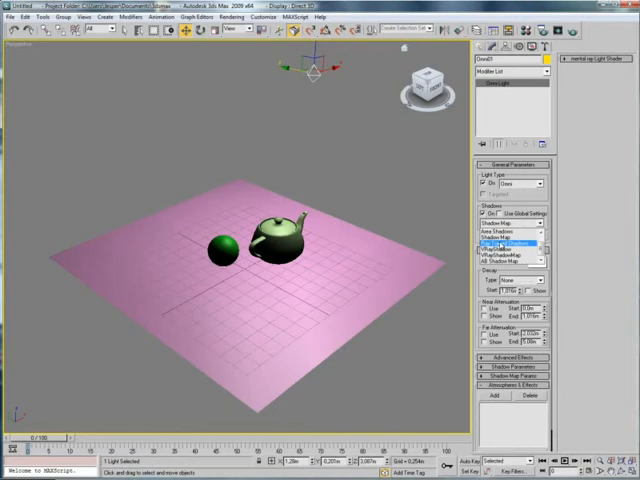
pyautogui.click(516, 224)
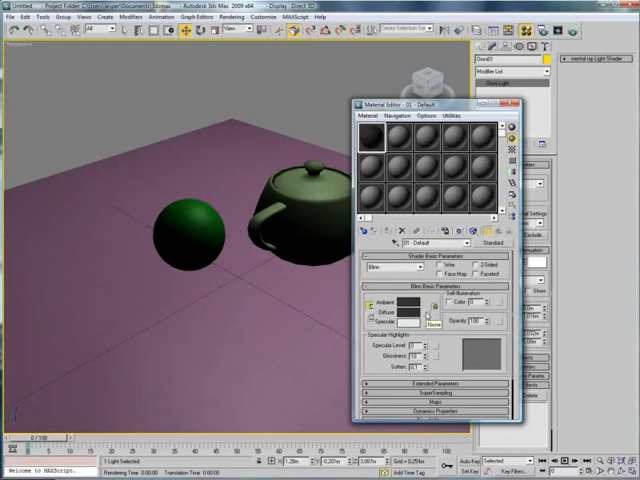
# Assign a dark noise-based asphalt material to the plane and select a fresh sample slot
pyautogui.click(432, 308)
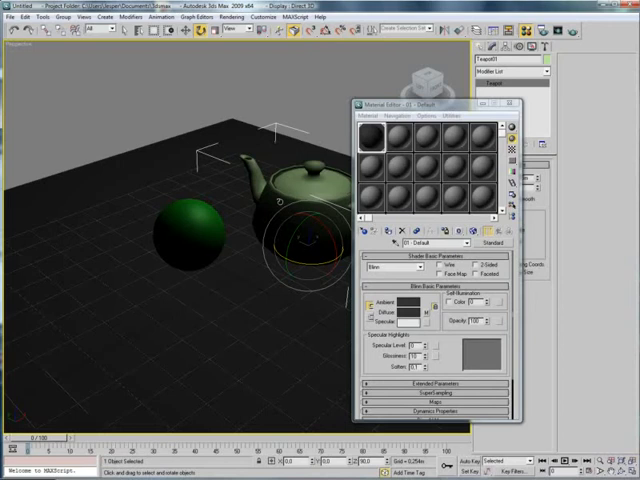
pyautogui.click(400, 142)
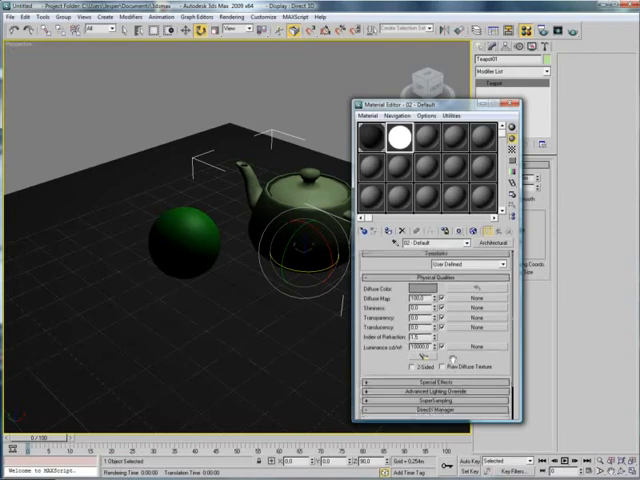
# Make the new Architectural material's diffuse colour light blue
pyautogui.click(438, 300)
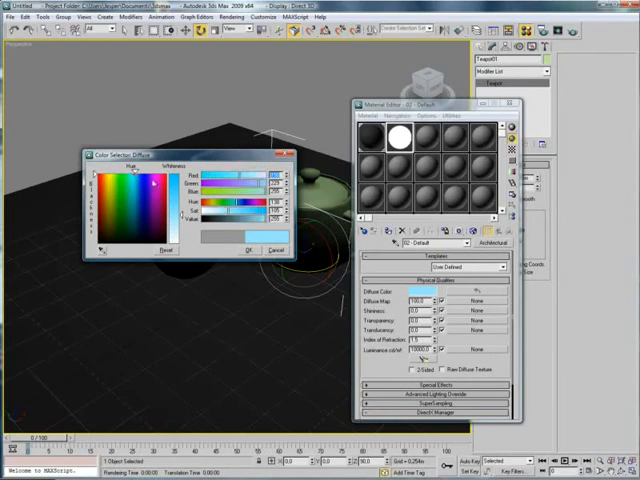
pyautogui.click(150, 184)
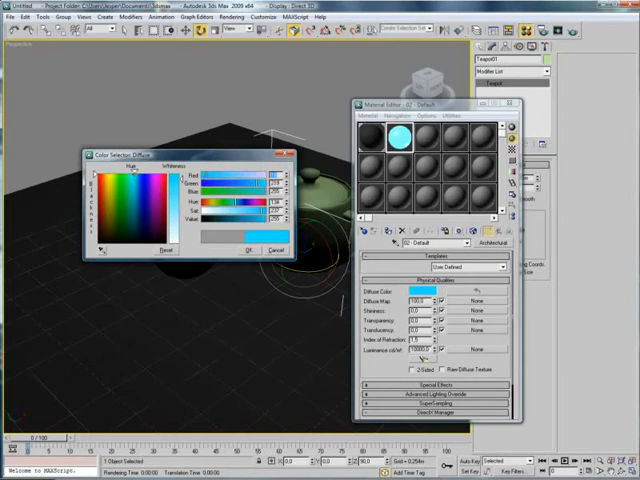